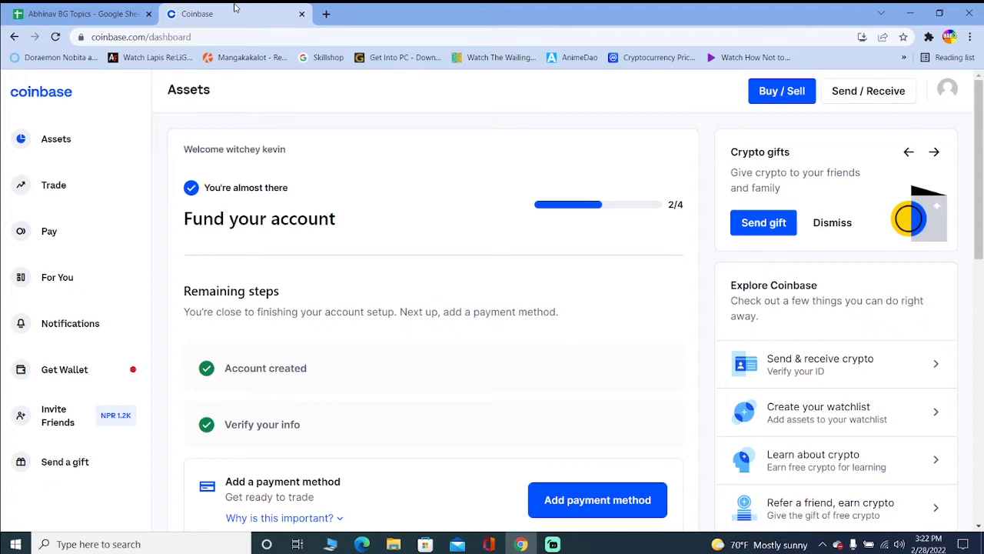
# Start a new blank tab beside the Coinbase dashboard and begin typing 'coinbse'
pyautogui.click(326, 14)
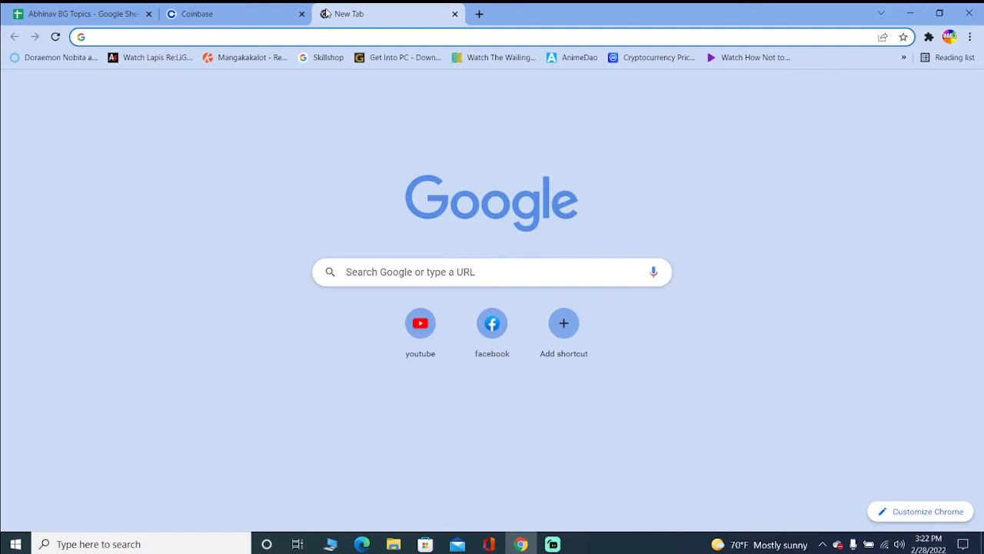
pyautogui.write('coinbse')
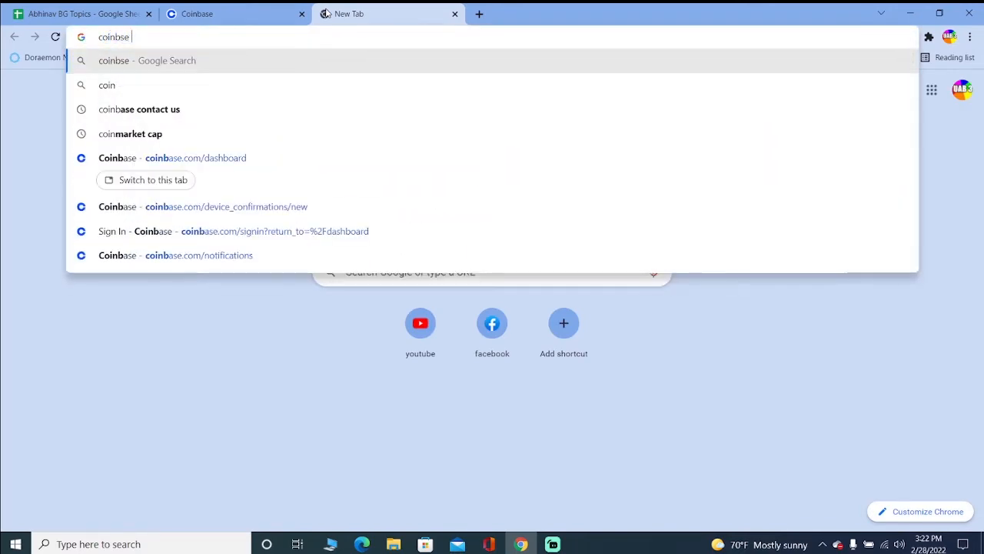
pyautogui.click(138, 108)
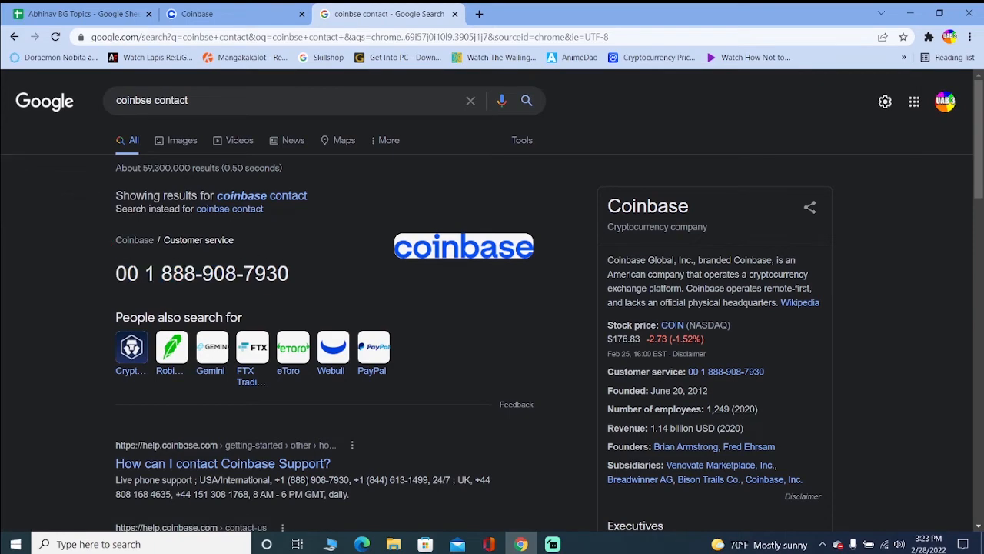
pyautogui.scroll(-3)
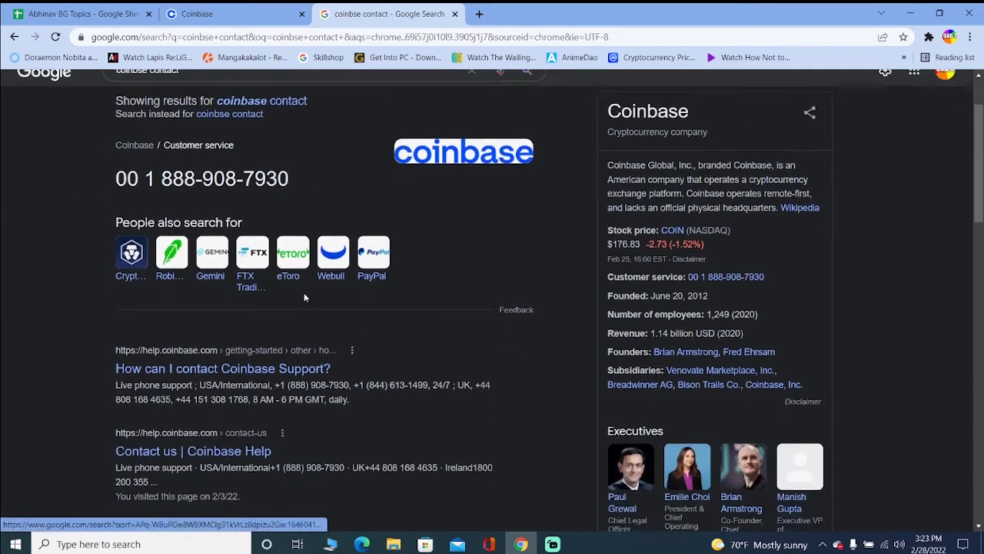
pyautogui.scroll(-3)
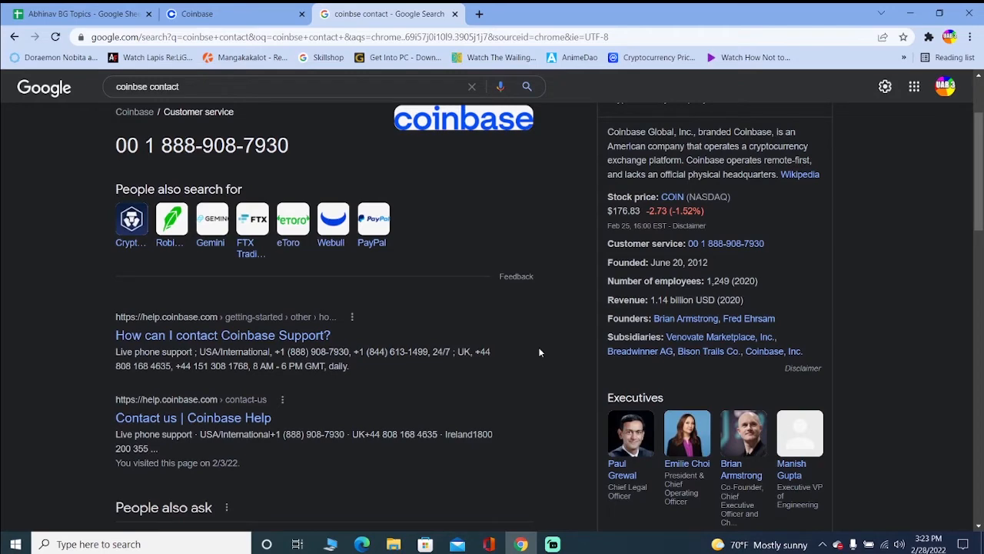
pyautogui.scroll(3)
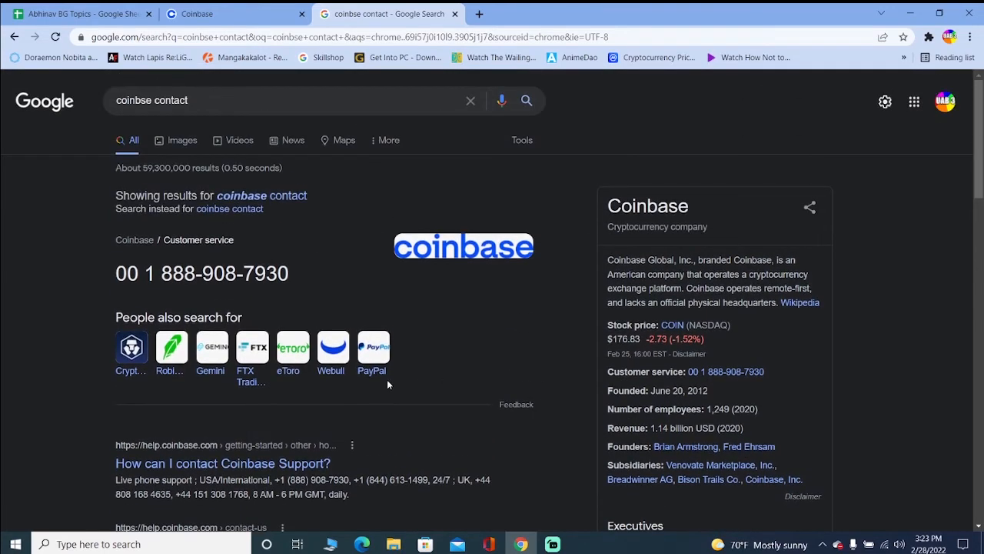
pyautogui.moveTo(77, 351)
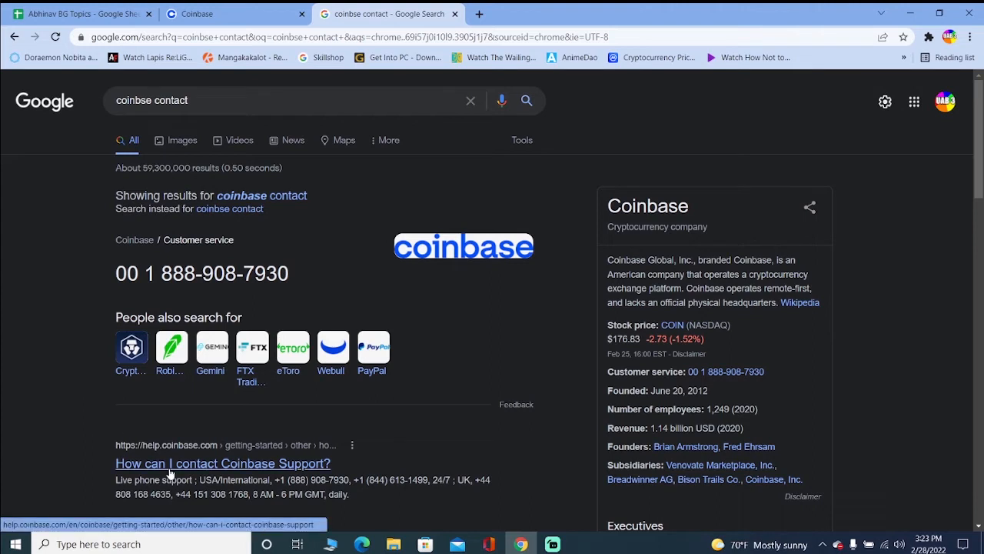
# Read the 'How can I contact Coinbase Support?' article through its phone, live messaging, email and Twitter options
pyautogui.click(221, 463)
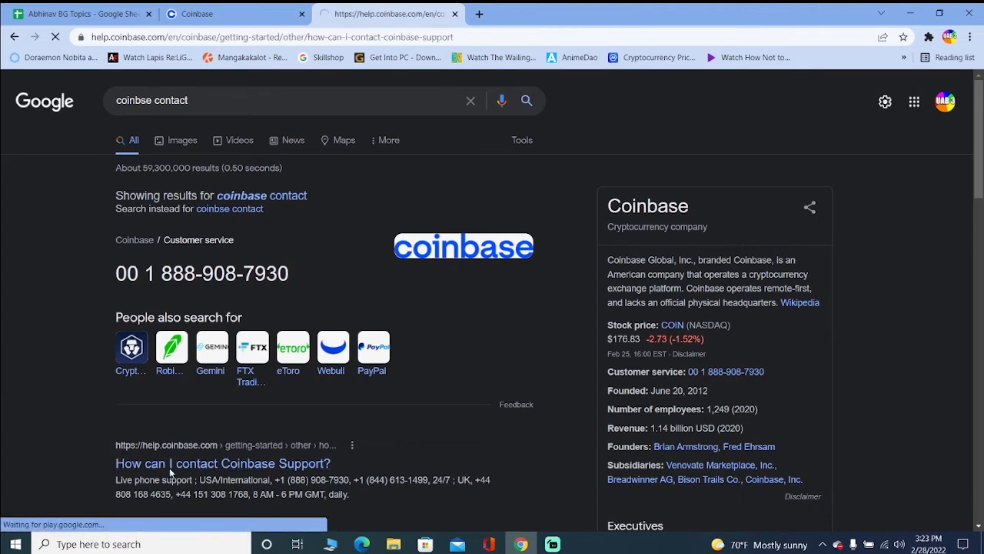
pyautogui.click(221, 463)
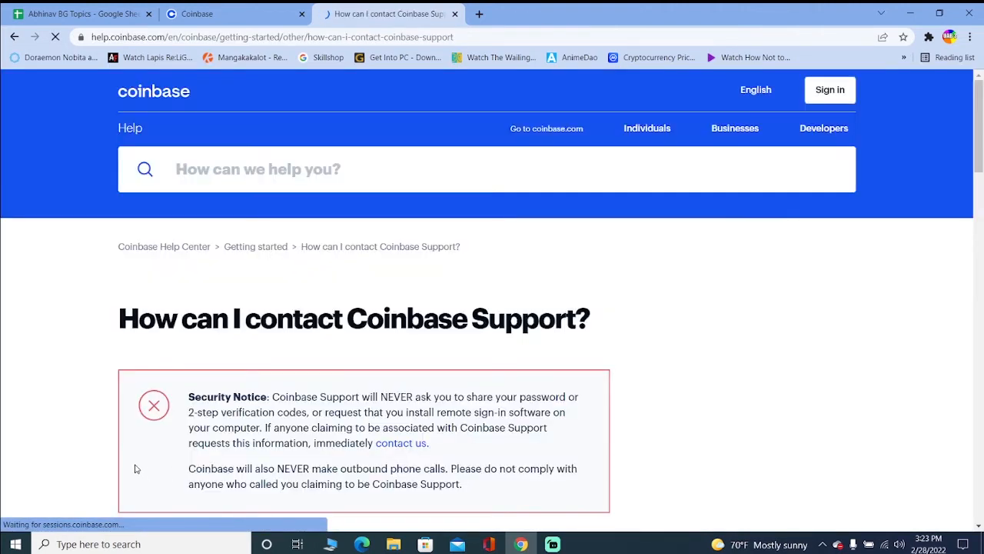
pyautogui.scroll(-3)
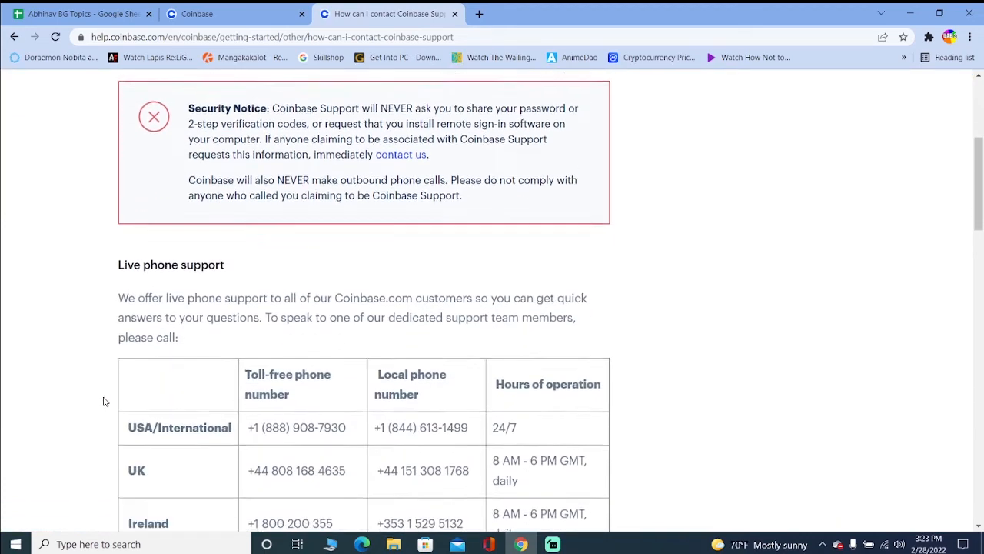
pyautogui.scroll(-3)
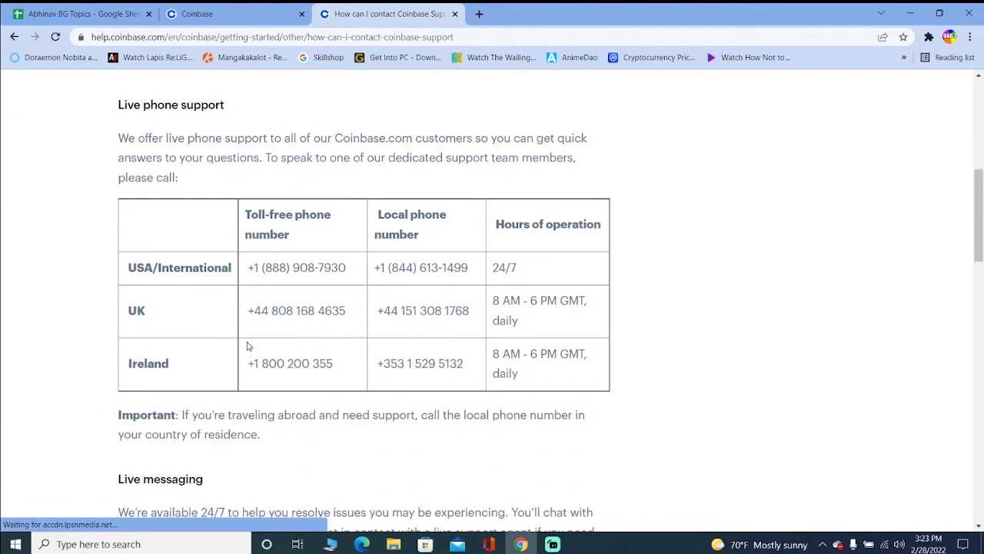
pyautogui.scroll(-3)
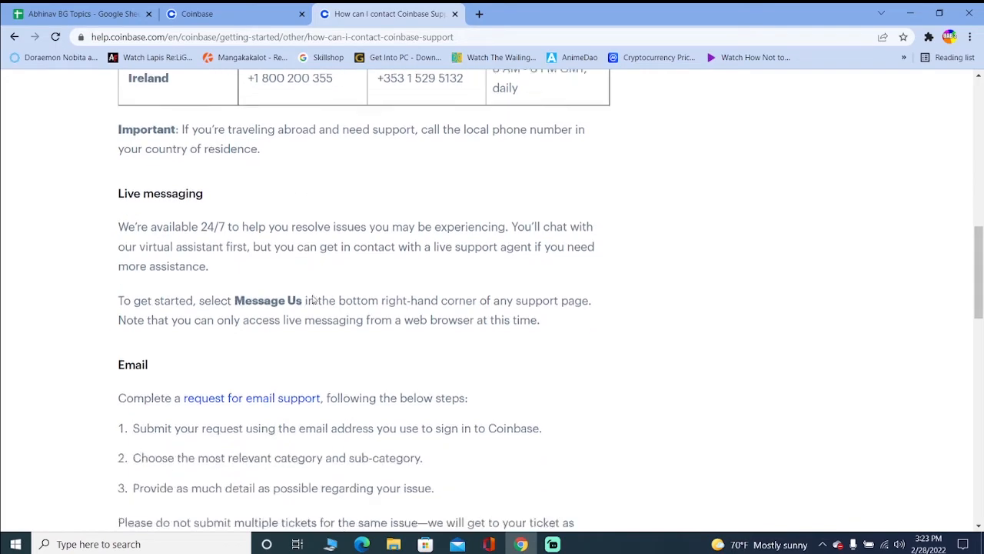
pyautogui.scroll(-3)
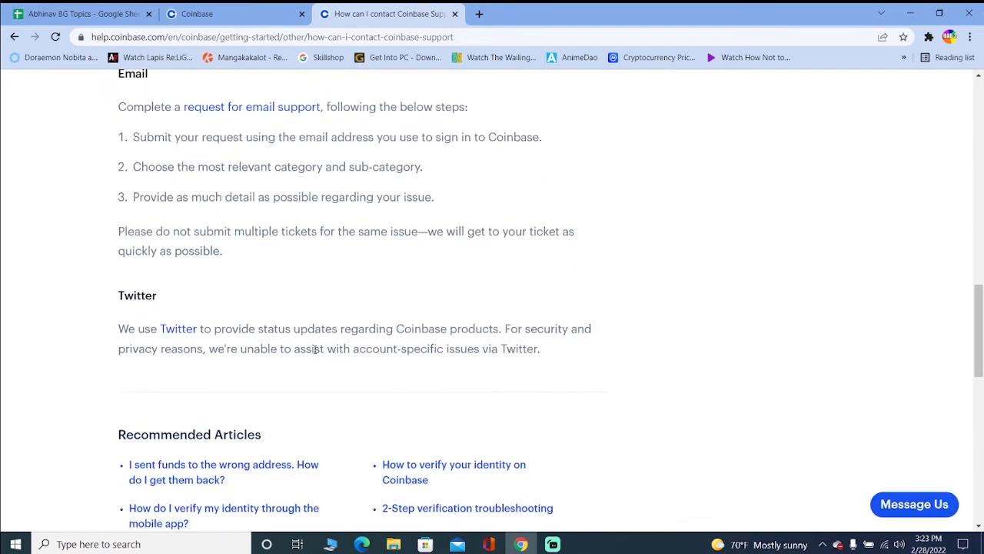
pyautogui.scroll(-3)
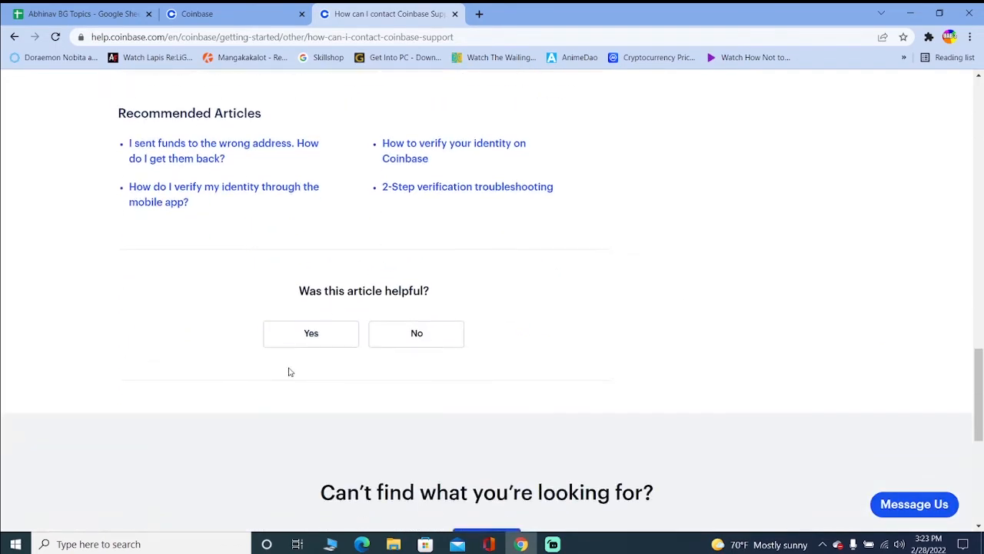
pyautogui.scroll(3)
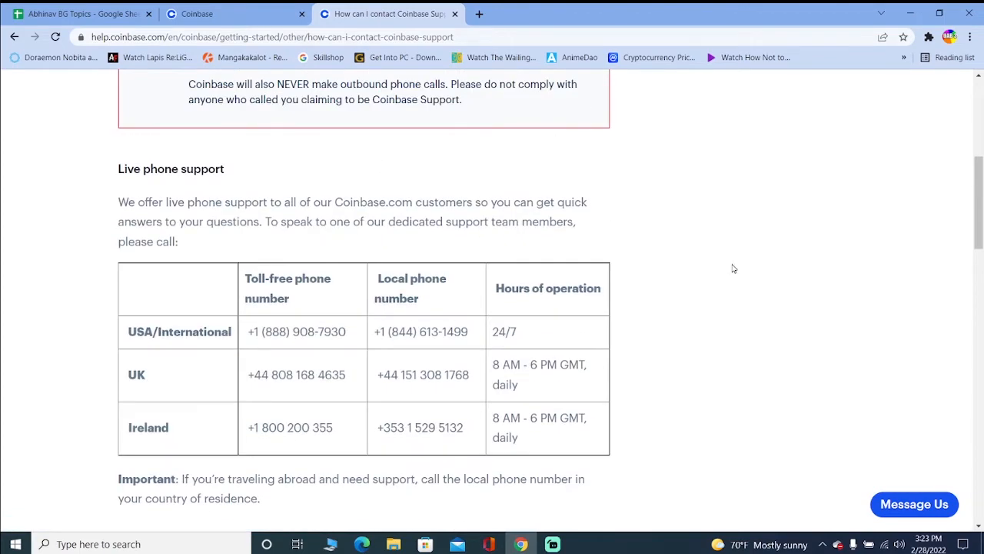
pyautogui.scroll(3)
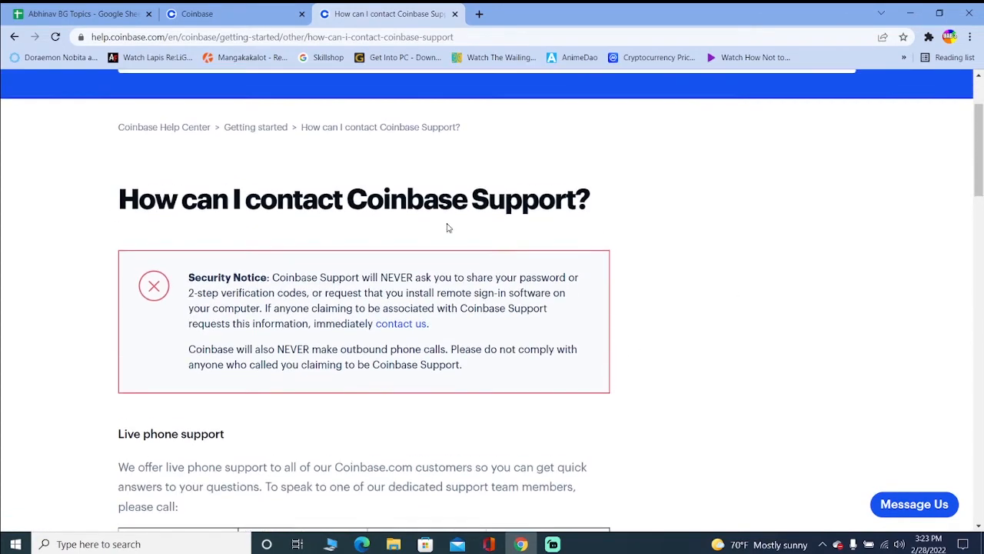
pyautogui.scroll(3)
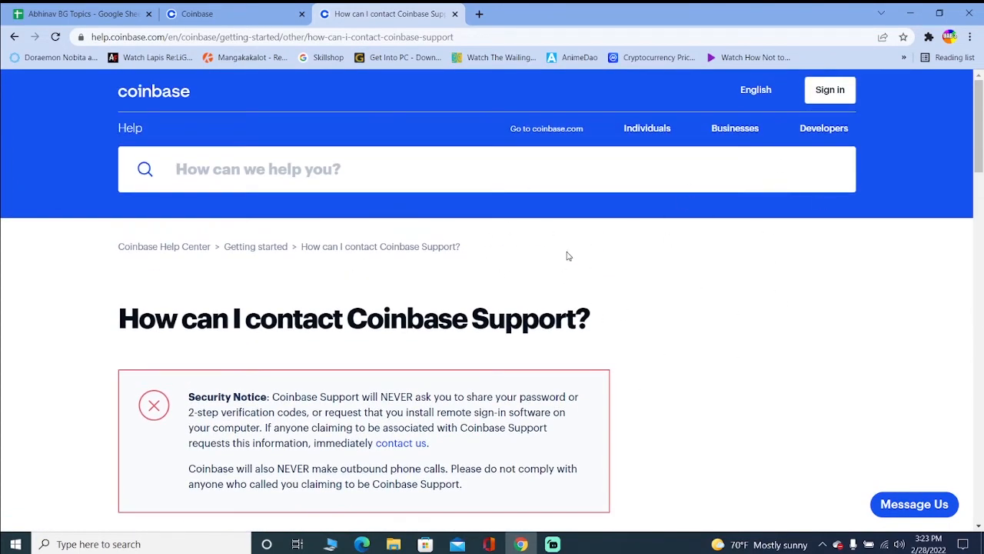
pyautogui.scroll(-3)
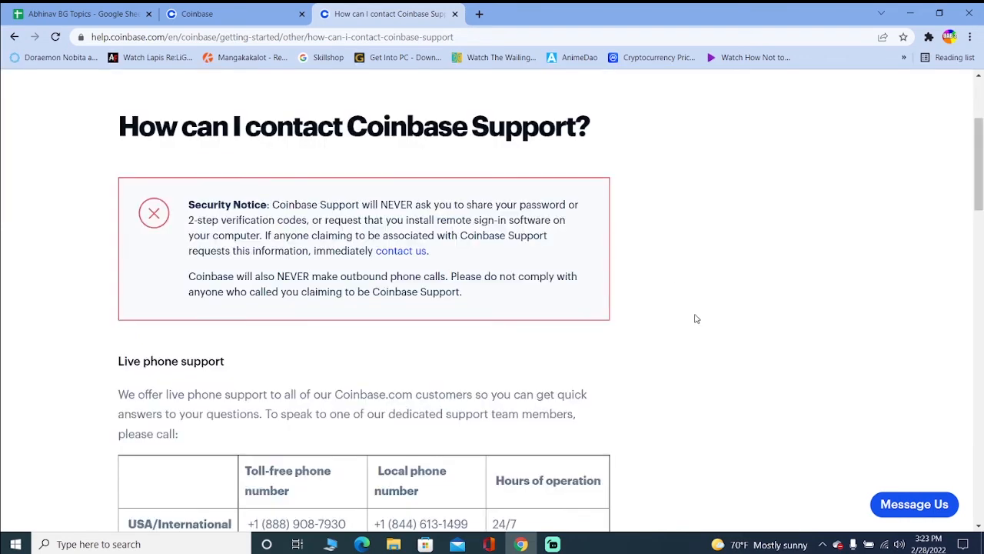
pyautogui.moveTo(711, 329)
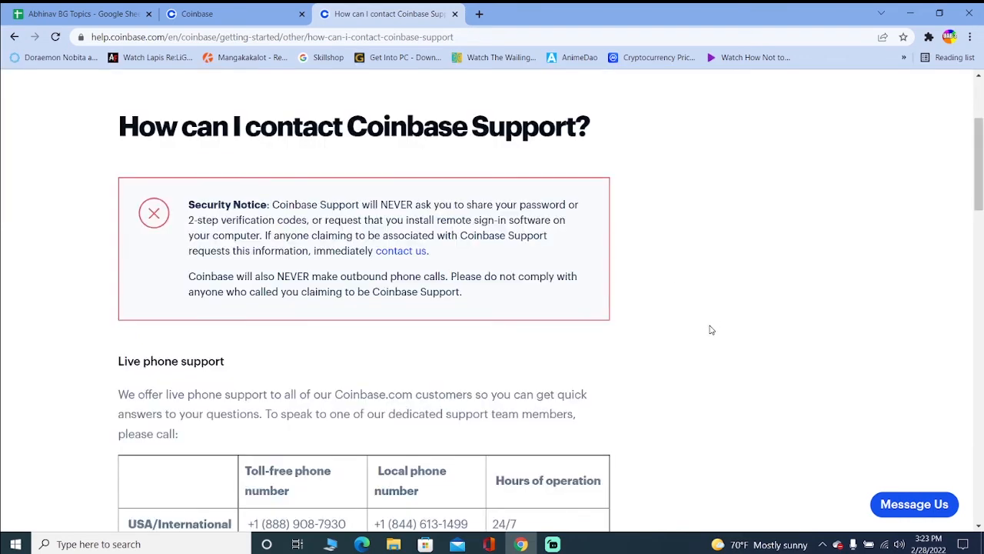
pyautogui.scroll(-3)
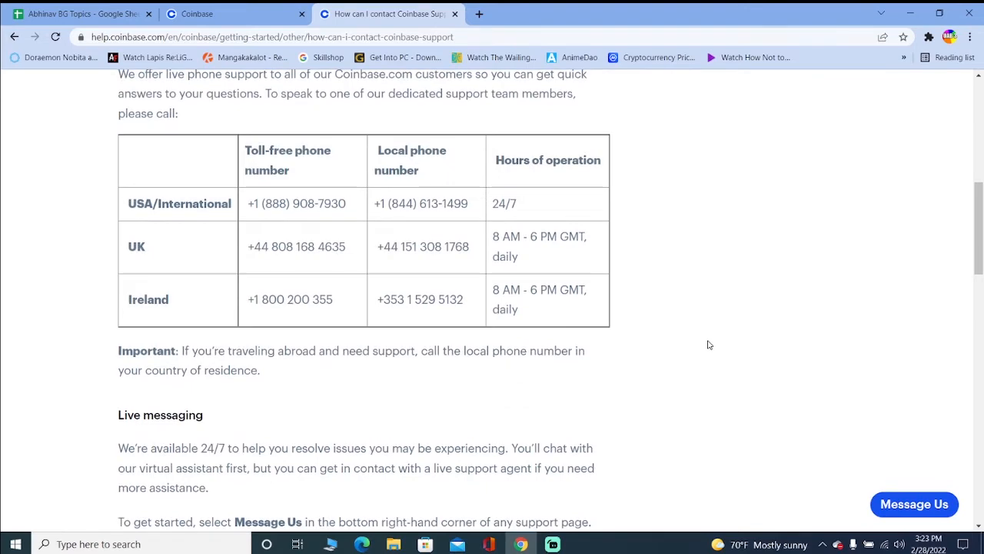
pyautogui.scroll(3)
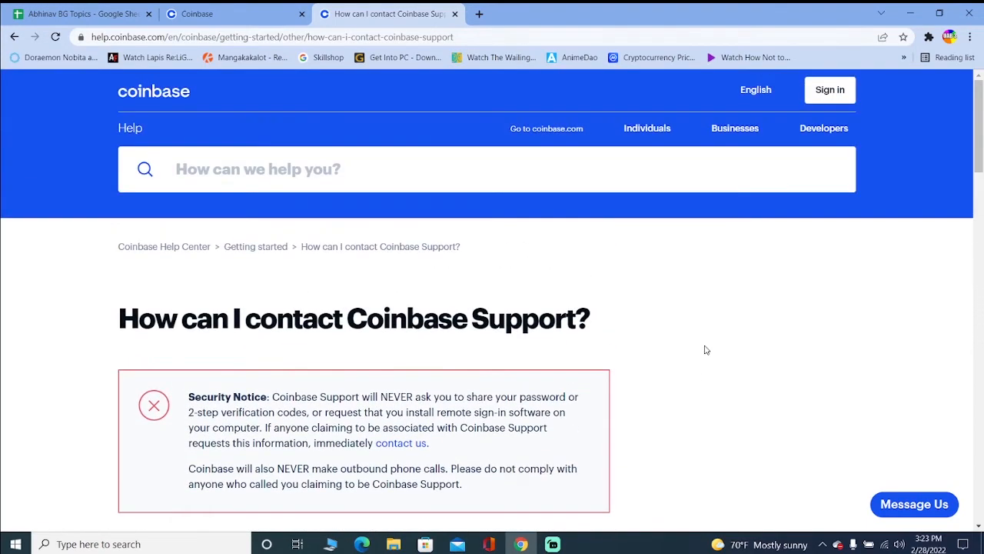
pyautogui.scroll(-3)
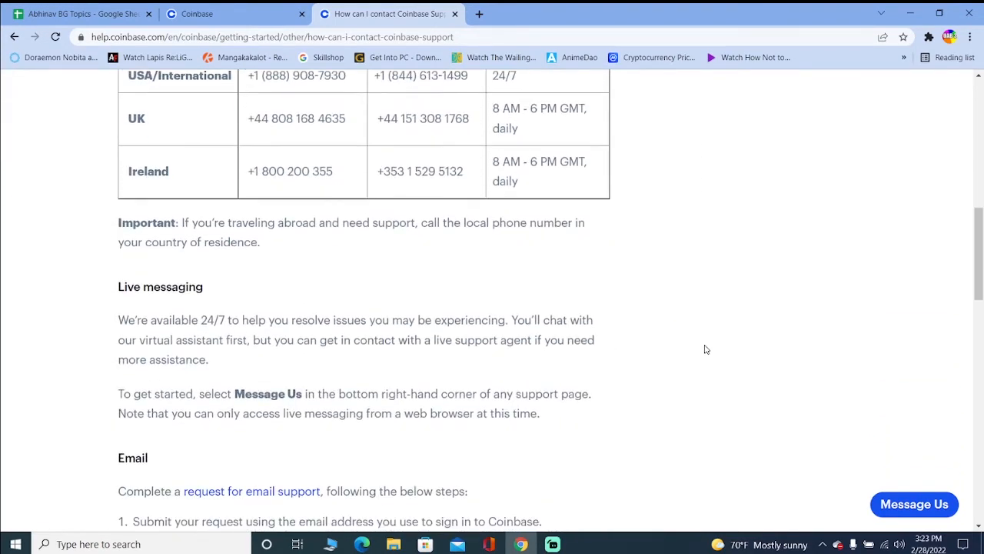
pyautogui.scroll(3)
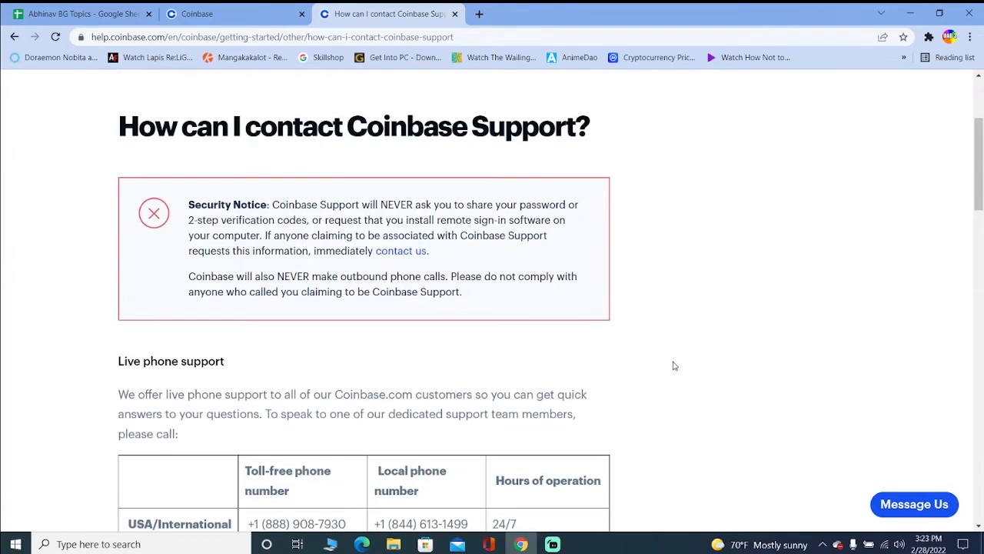